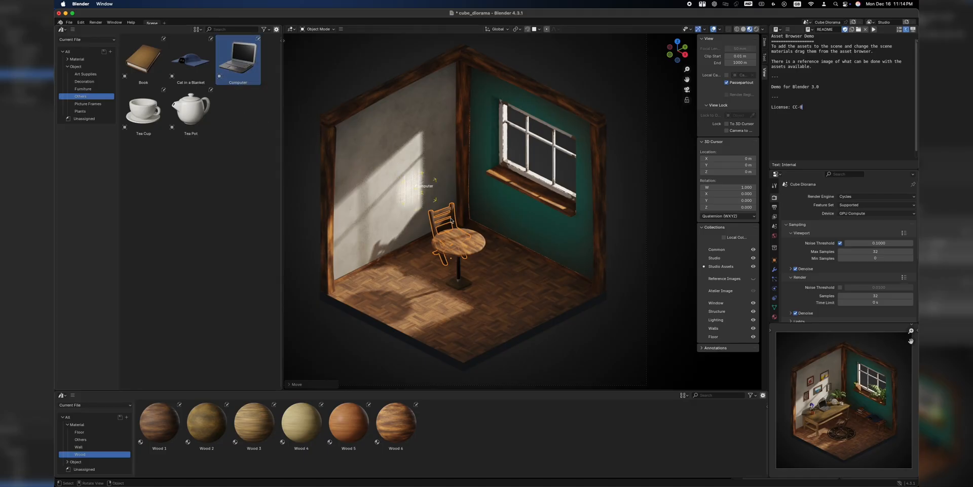
Start the Speedometer benchmark, then view the JetStream 2 results scoring 359.926.
left_click_drag(237, 59, 459, 239)
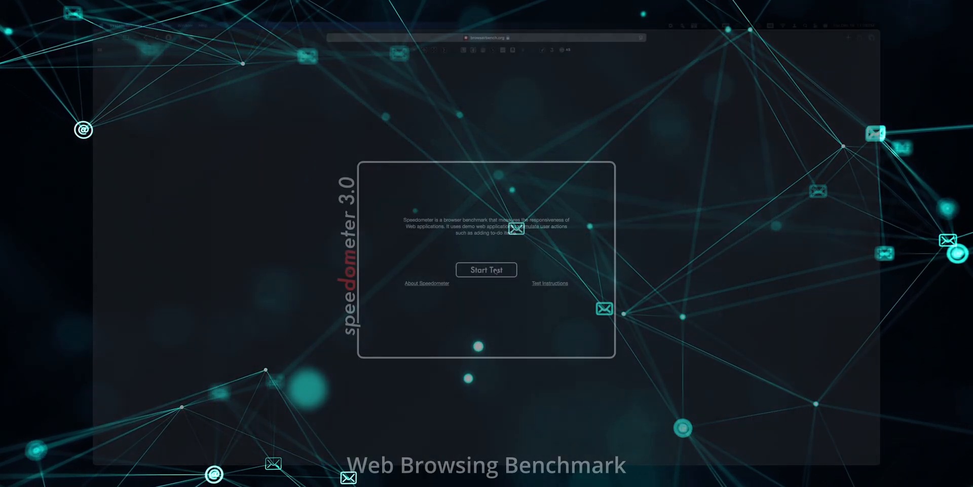
left_click(485, 270)
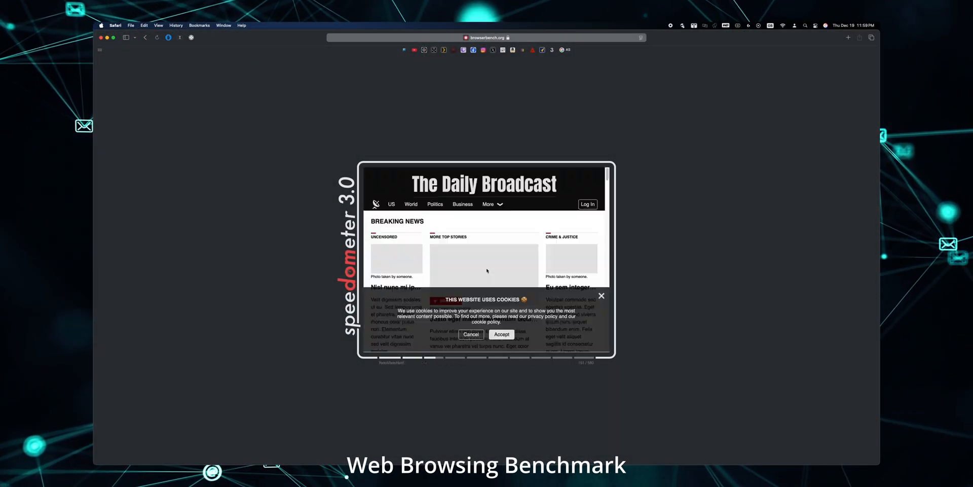
left_click(501, 334)
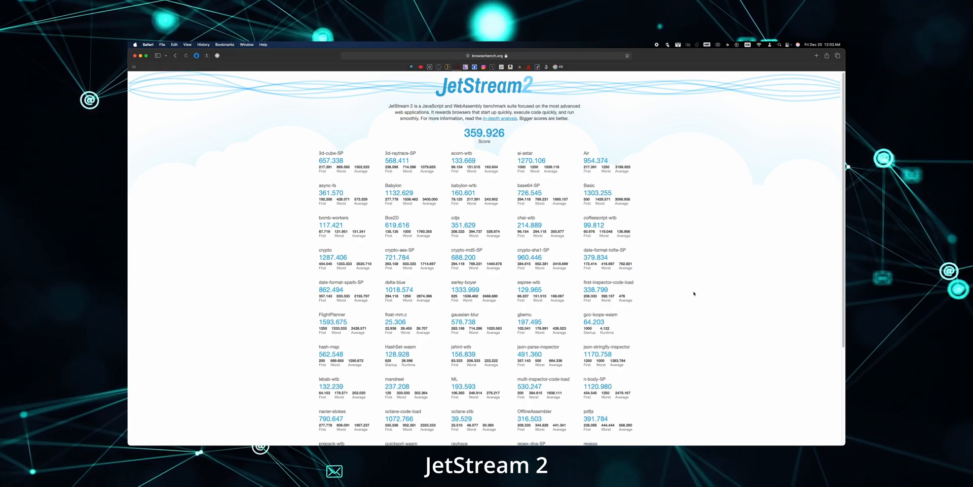
scroll("down", 3)
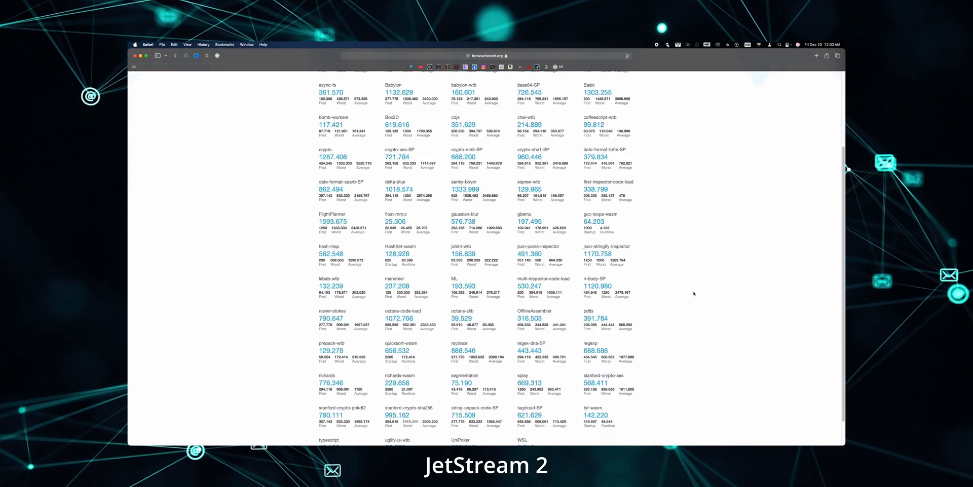
scroll("down", 3)
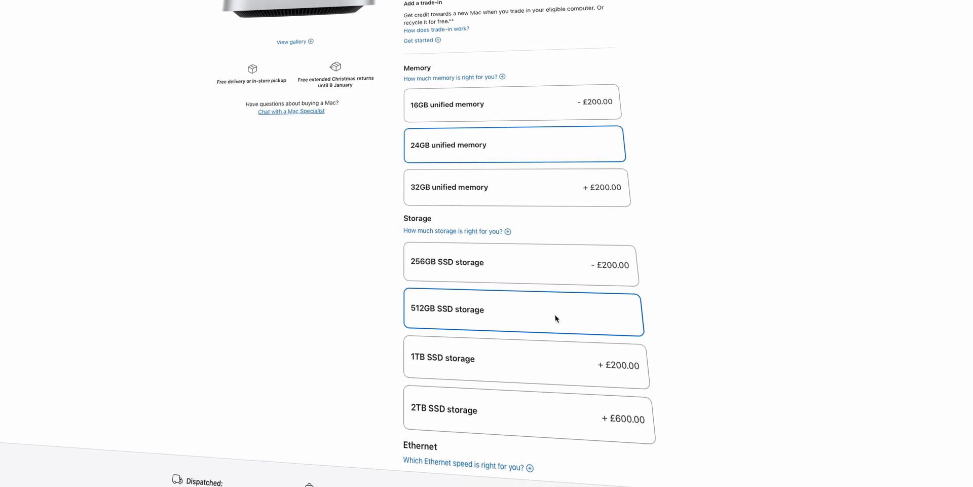
Scroll to the Memory and Storage upgrade prices, up to + £600.00 for 2TB.
scroll("down", 3)
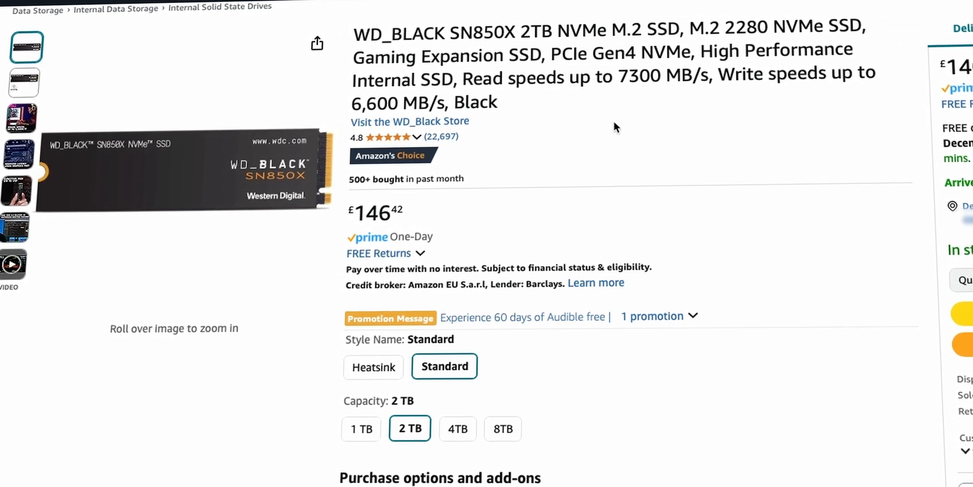
Choose the 8TB capacity of the WD_BLACK SN850X, then browse M.2 NVMe enclosure listings.
left_click(502, 428)
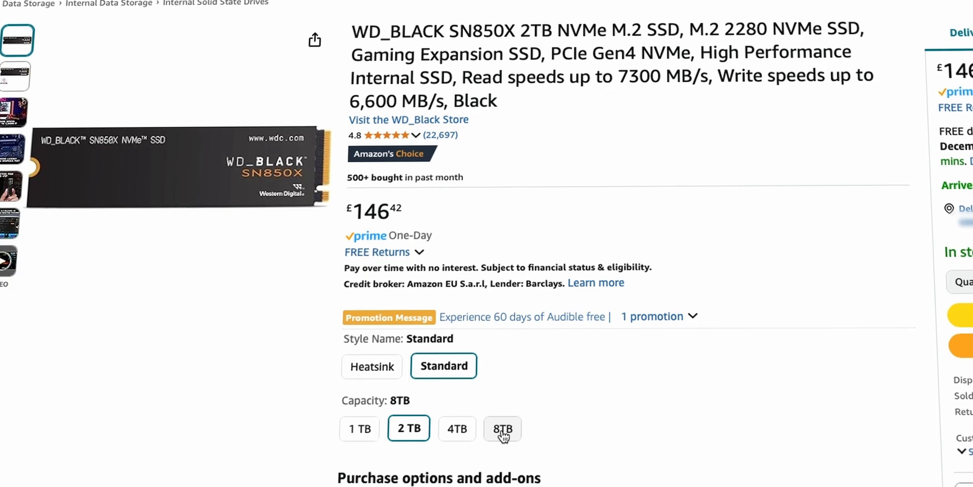
left_click(502, 428)
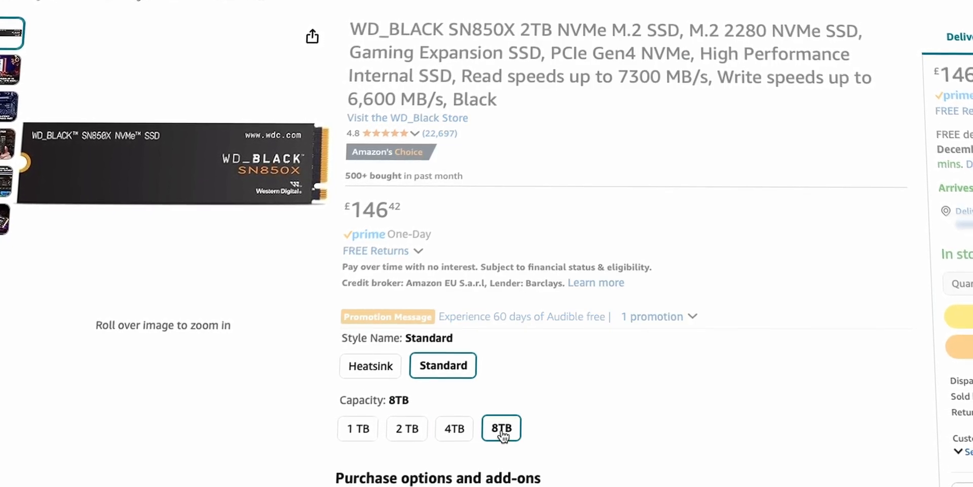
left_click(501, 428)
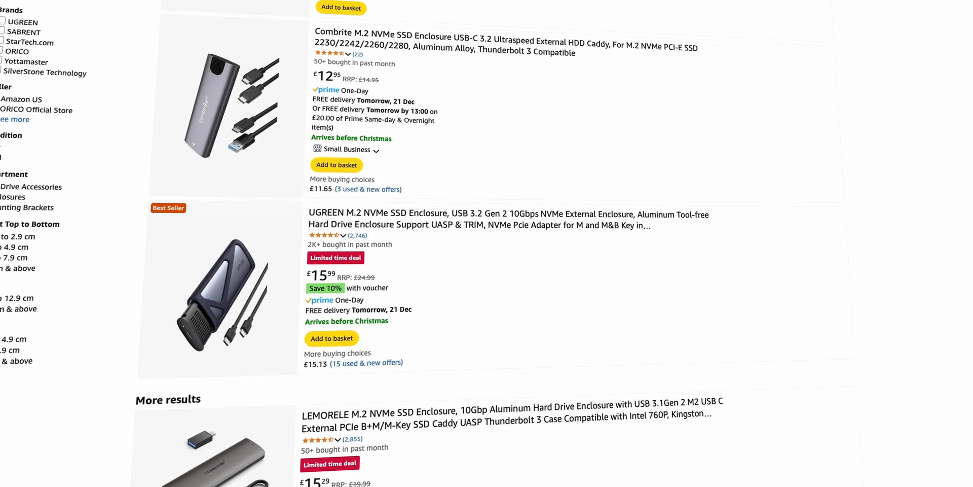
scroll("down", 3)
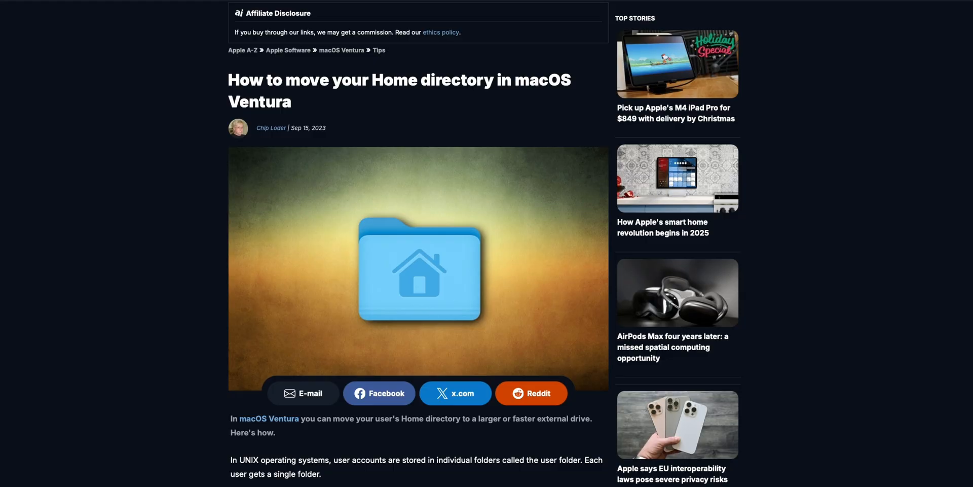
Scroll down the article on moving the Home directory in macOS Ventura.
scroll("down", 3)
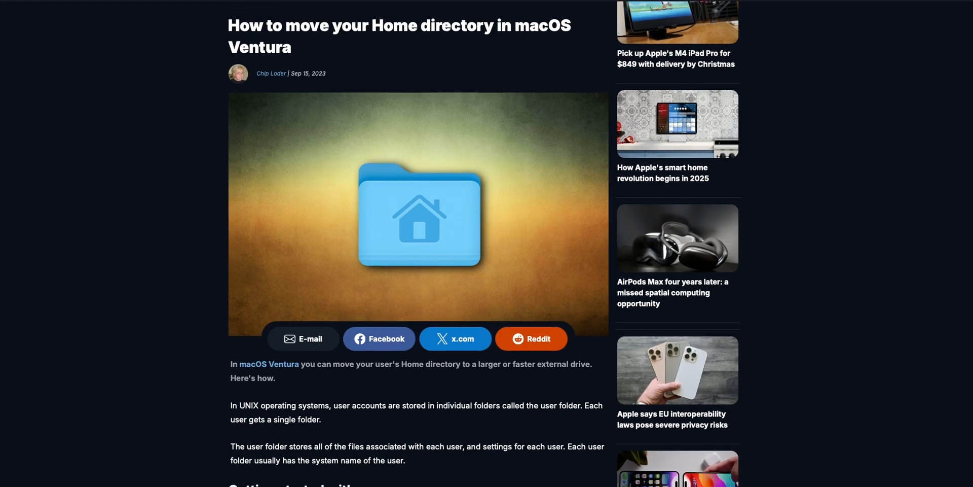